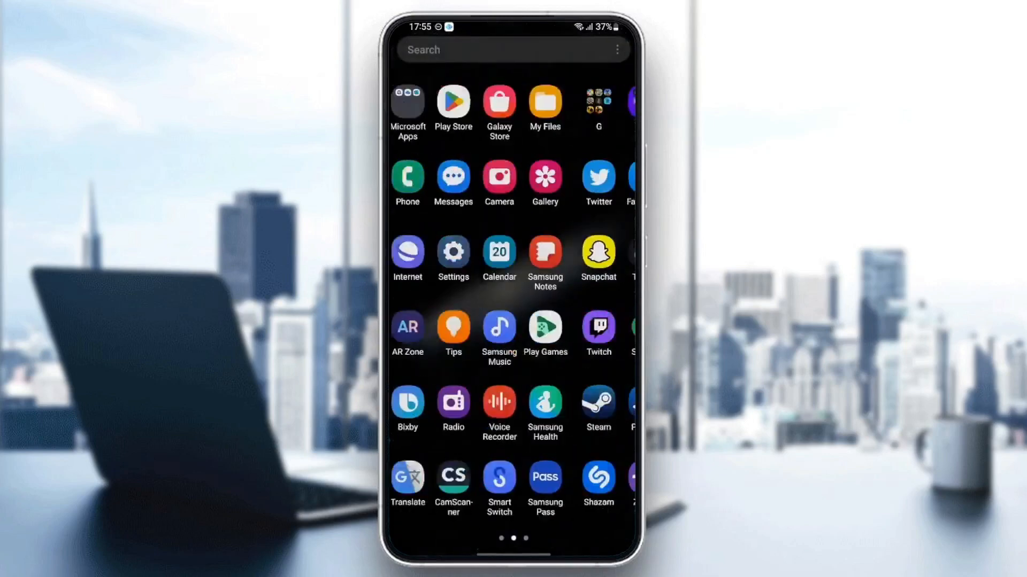
# Launch device Settings from the app drawer and scroll down the main list toward Apps.
pyautogui.click(452, 255)
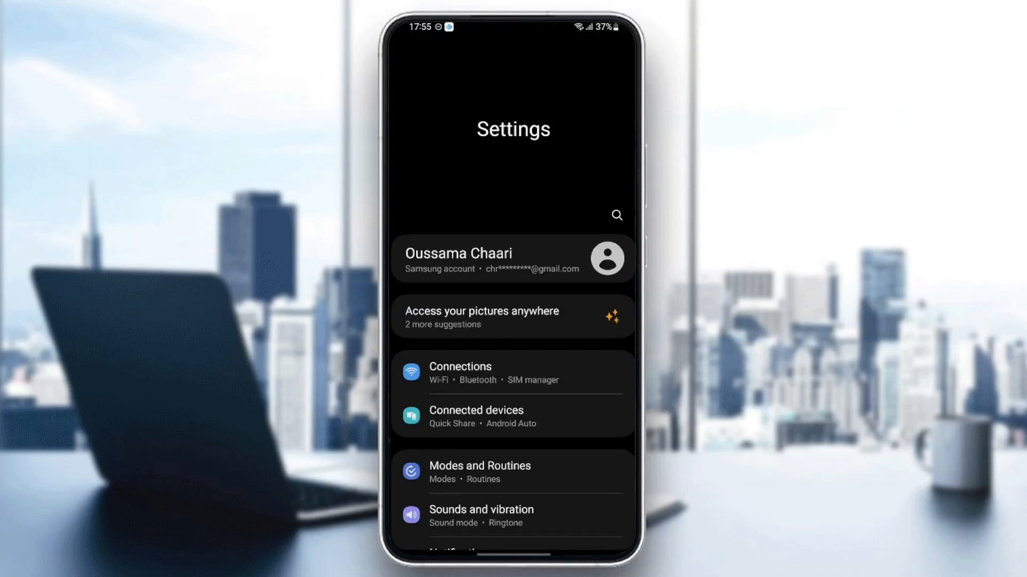
pyautogui.scroll(-3)
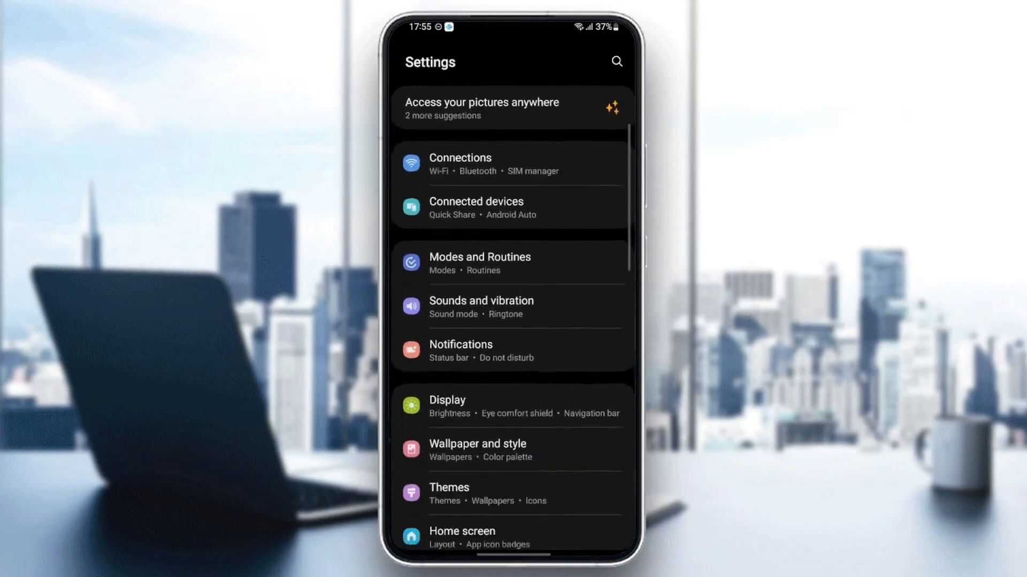
pyautogui.scroll(-3)
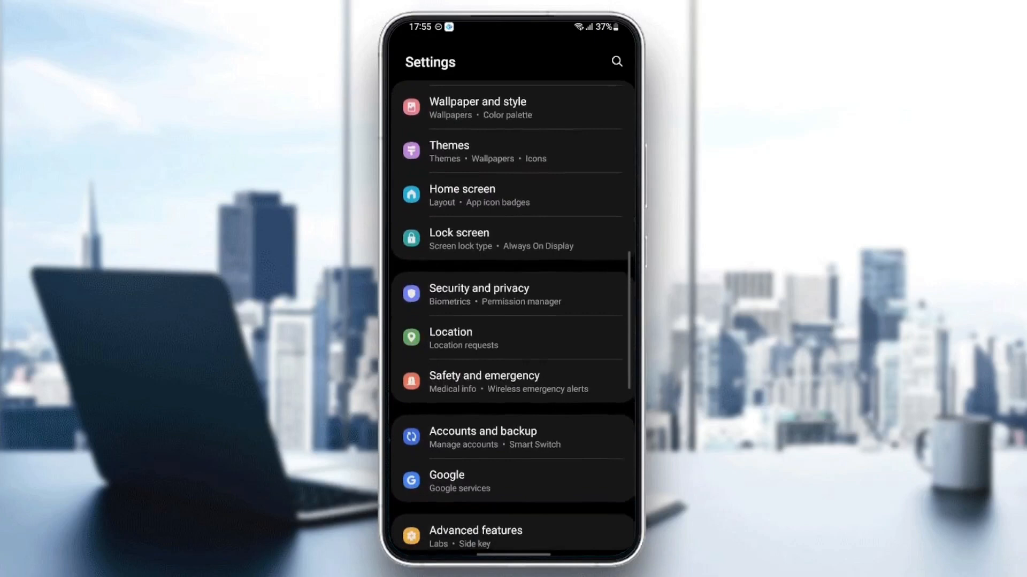
pyautogui.scroll(-3)
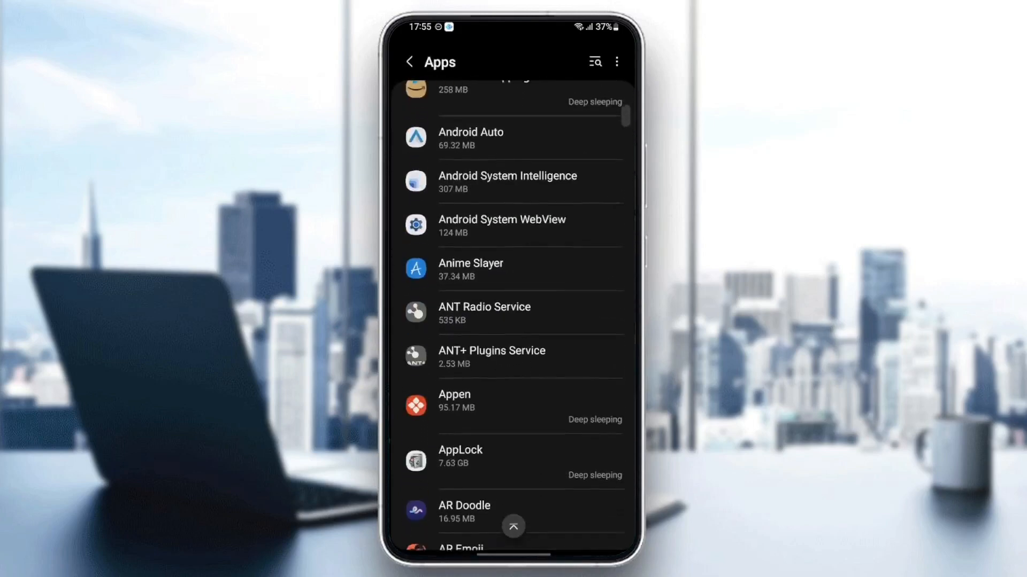
# Find Snapchat in the installed apps list and bring up its App info page.
pyautogui.scroll(-3)
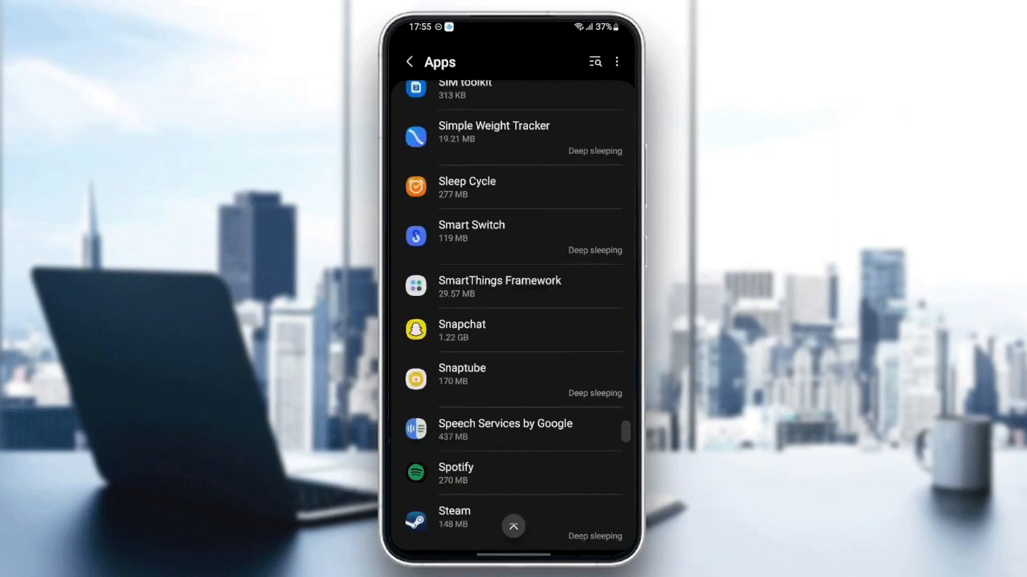
pyautogui.click(511, 329)
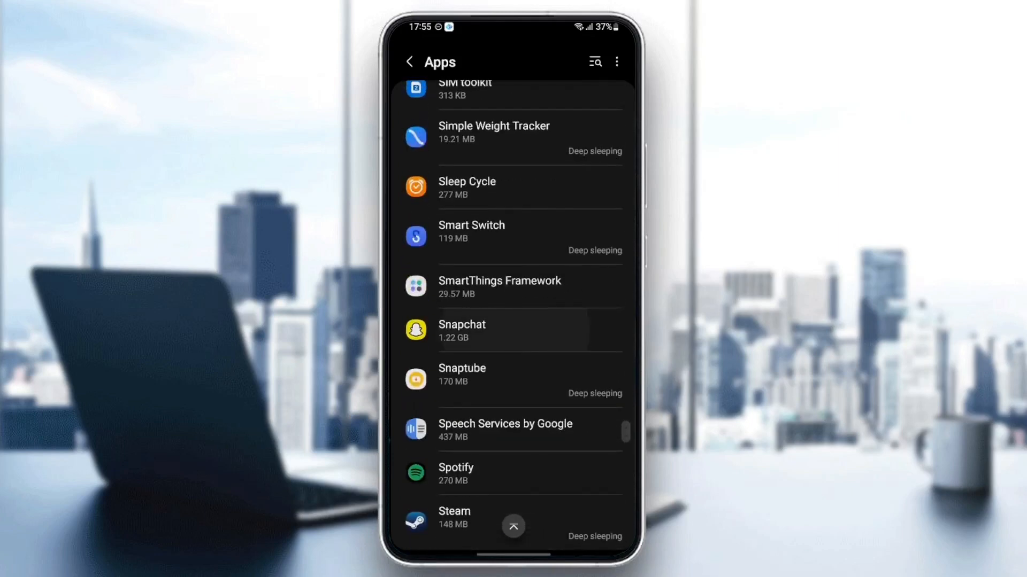
pyautogui.click(462, 330)
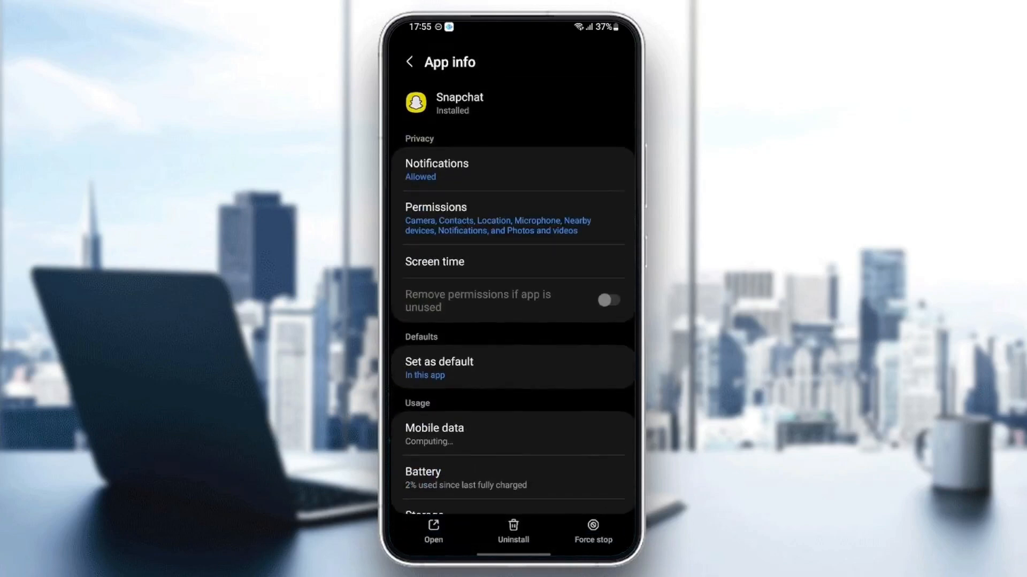
# Confirm Snapchat's Allow notifications is on, then go to its App permissions page.
pyautogui.click(607, 300)
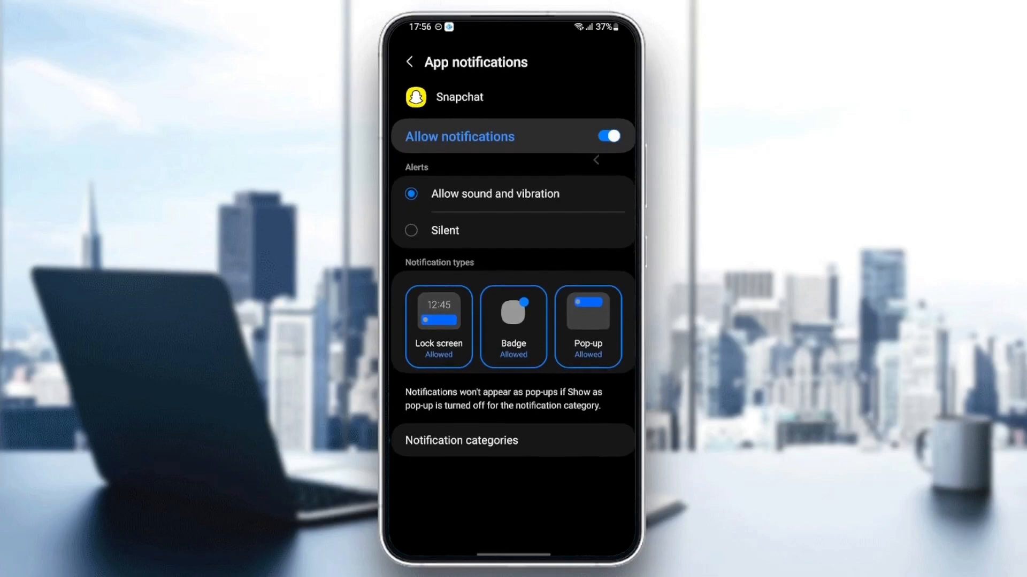
pyautogui.click(410, 62)
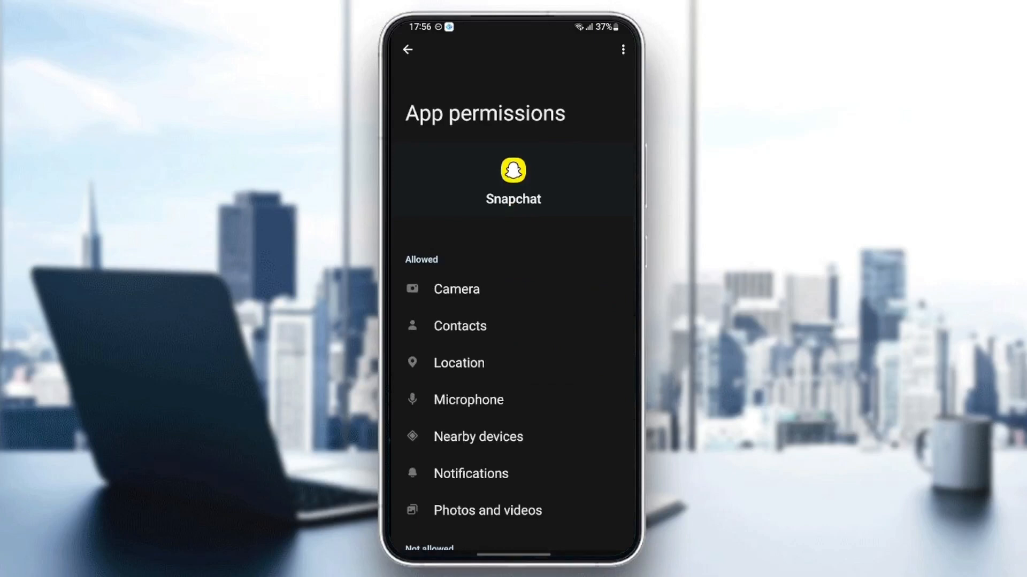
# Look through Snapchat's allowed permissions list and return to App info.
pyautogui.scroll(3)
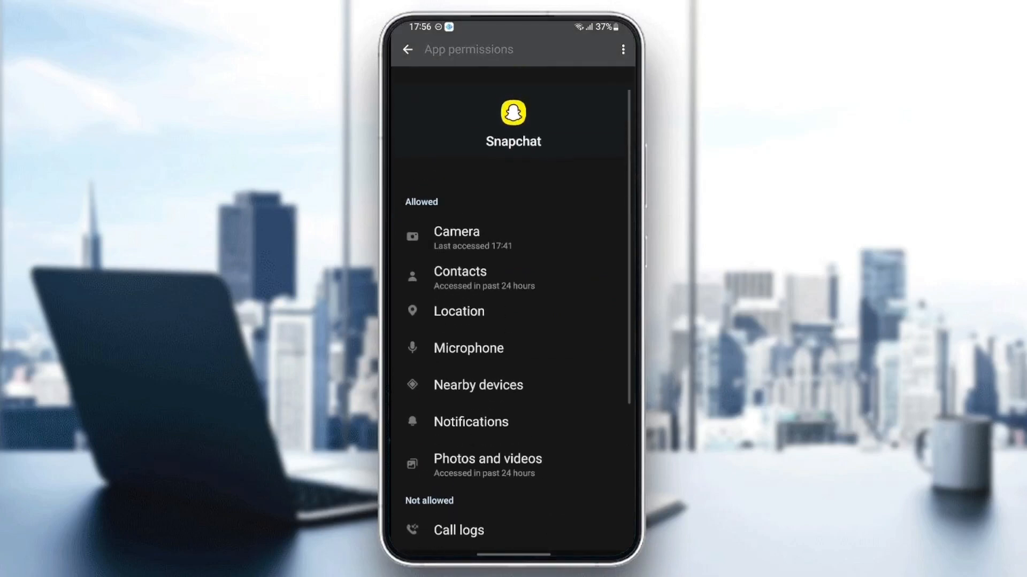
pyautogui.scroll(3)
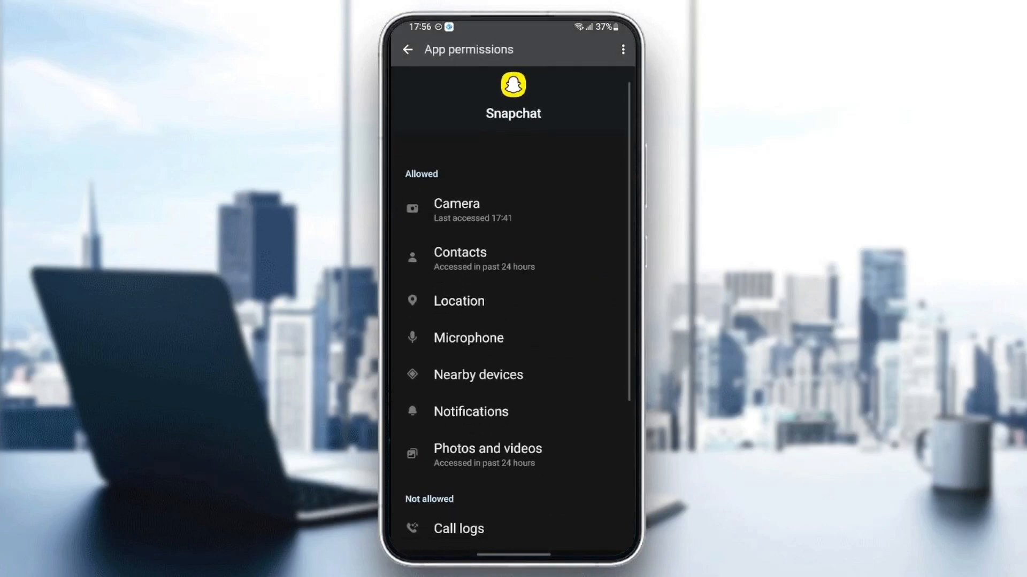
pyautogui.scroll(-3)
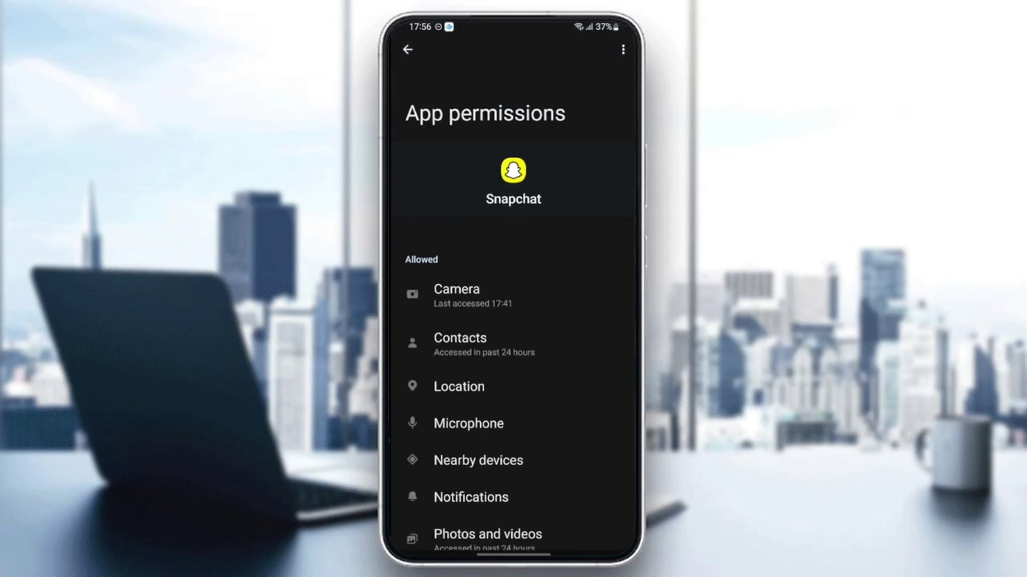
pyautogui.click(408, 50)
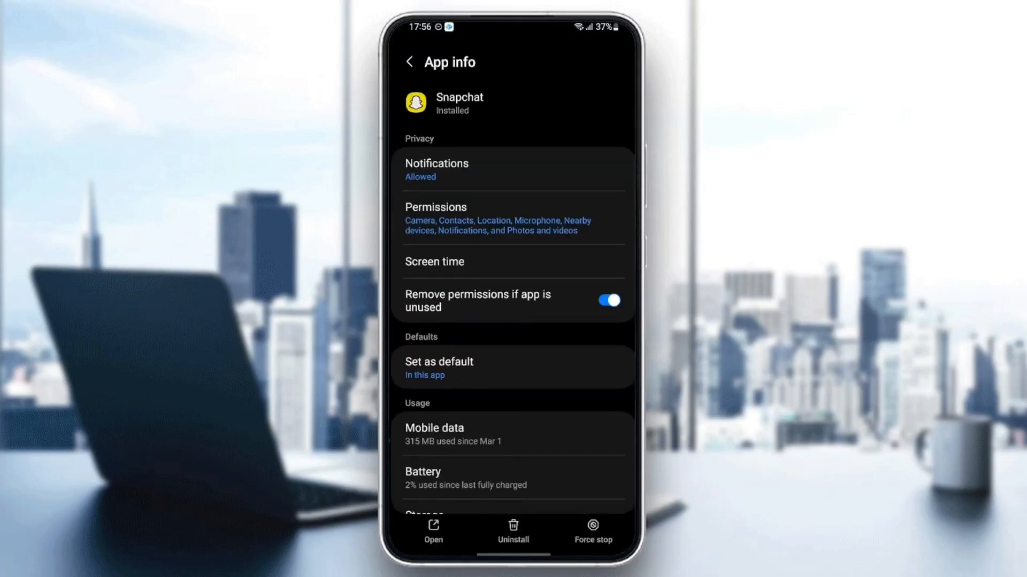
# Verify Open supported links is on for Snapchat, then go to its Storage page.
pyautogui.scroll(3)
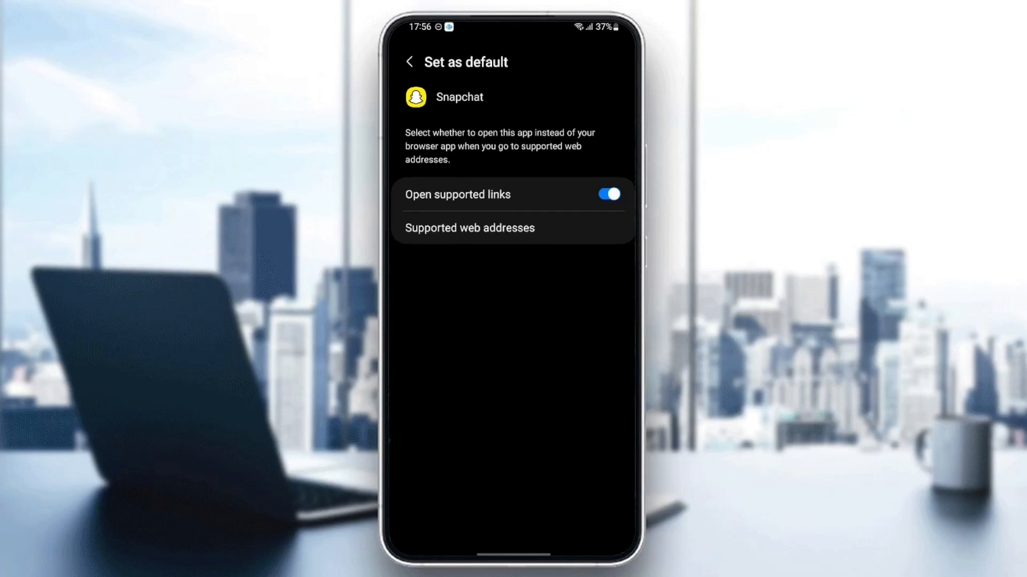
pyautogui.click(409, 62)
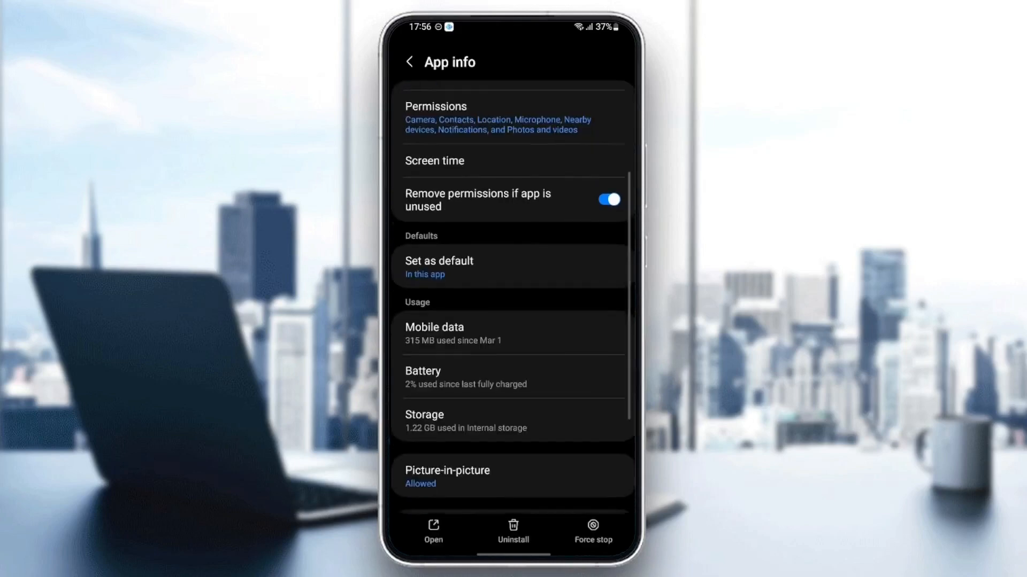
pyautogui.scroll(-3)
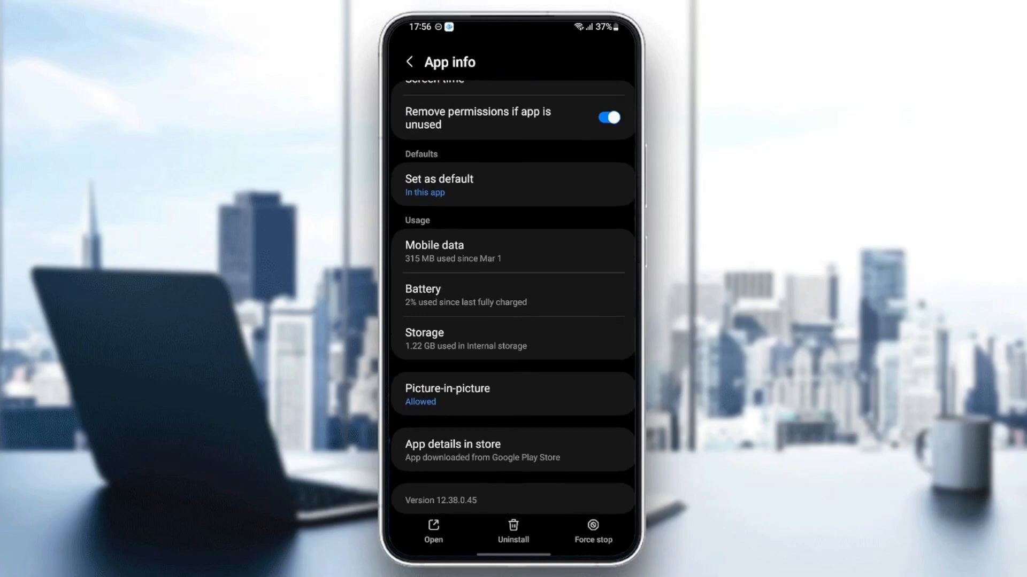
pyautogui.scroll(3)
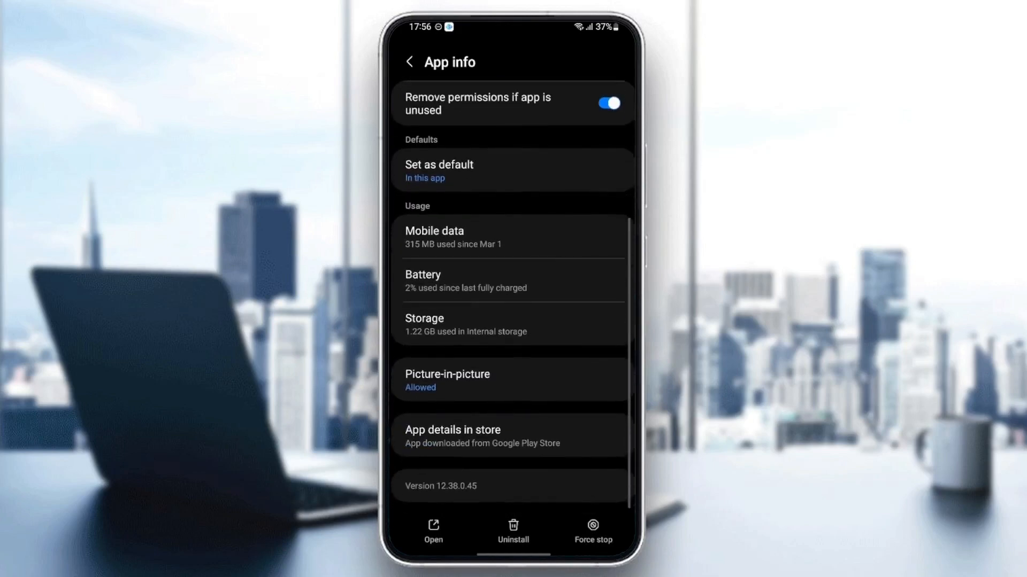
pyautogui.click(513, 324)
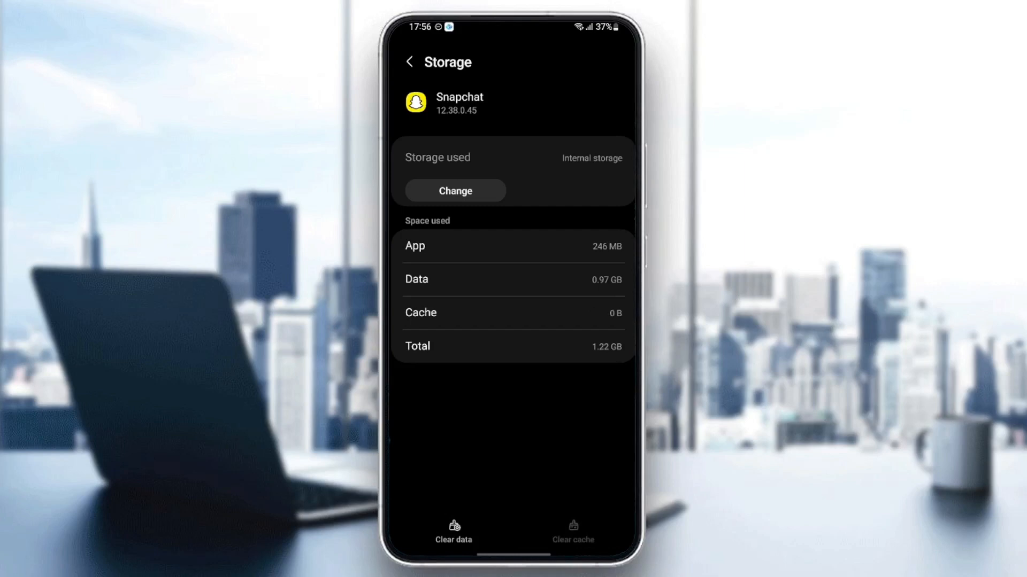
# Clear Snapchat's cache to 0 B and leave the Storage page.
pyautogui.click(409, 60)
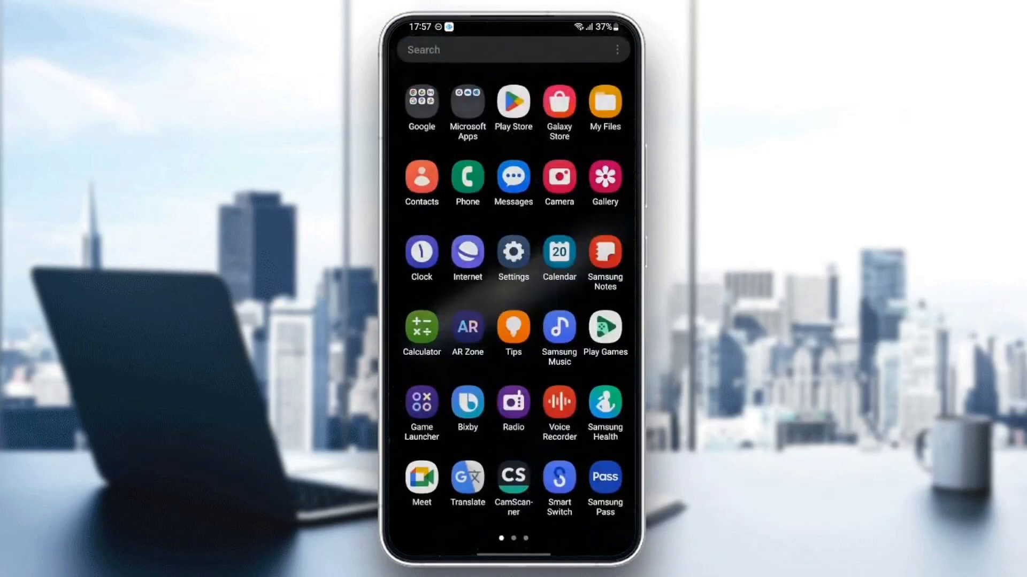
# Relaunch Snapchat from the second app drawer page and bring up the user's profile.
pyautogui.hscroll(-3)
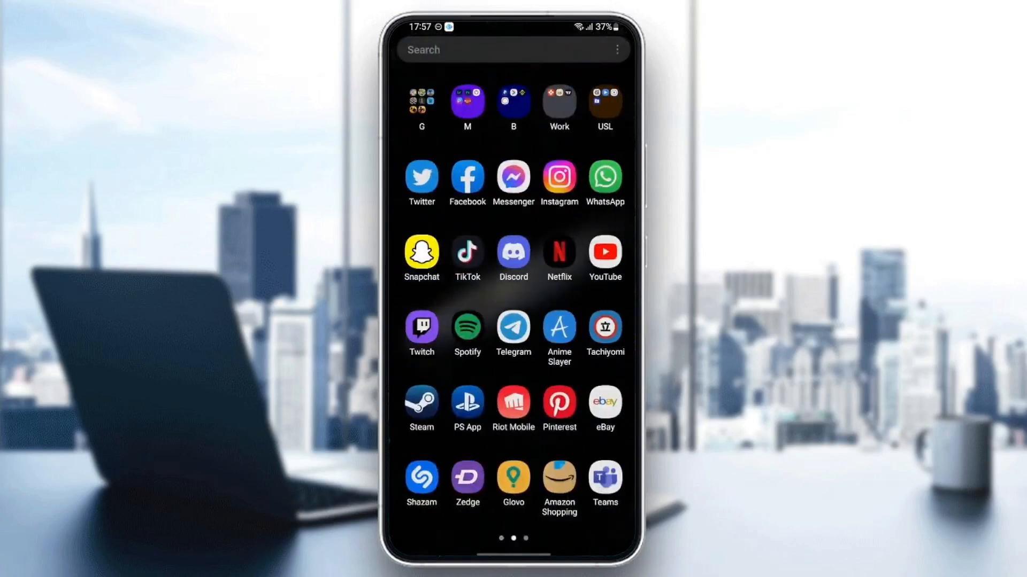
pyautogui.click(422, 253)
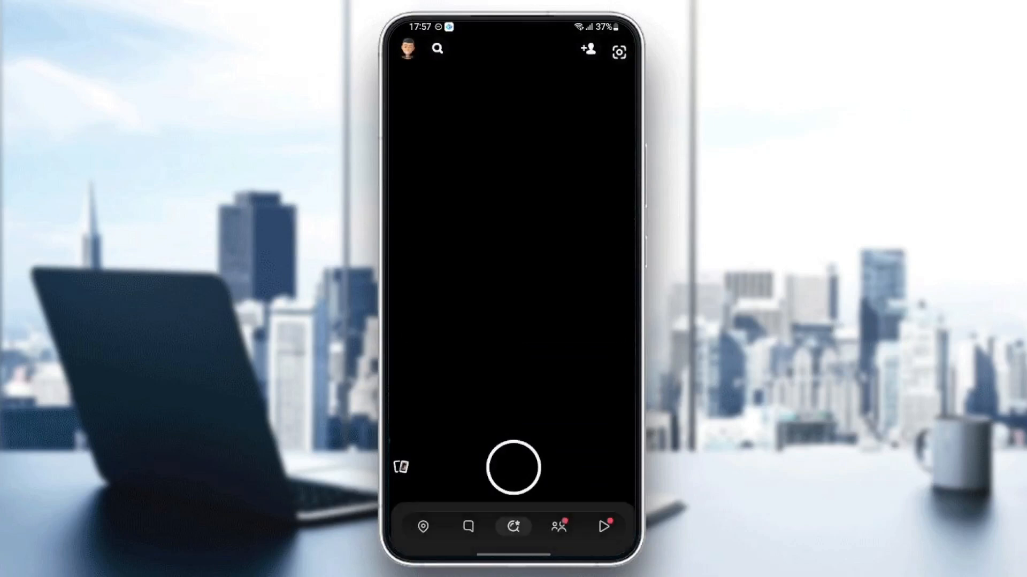
pyautogui.click(419, 49)
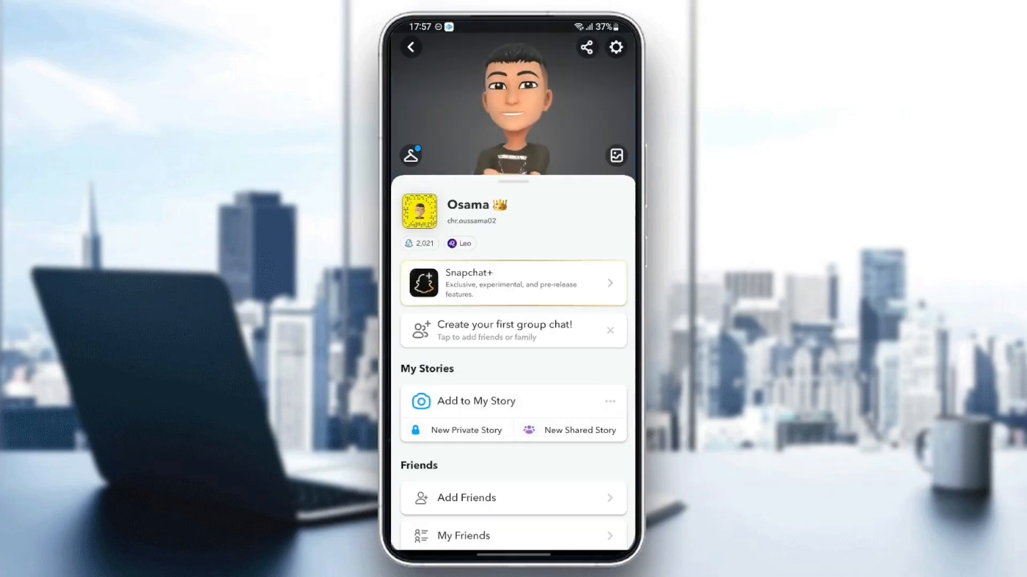